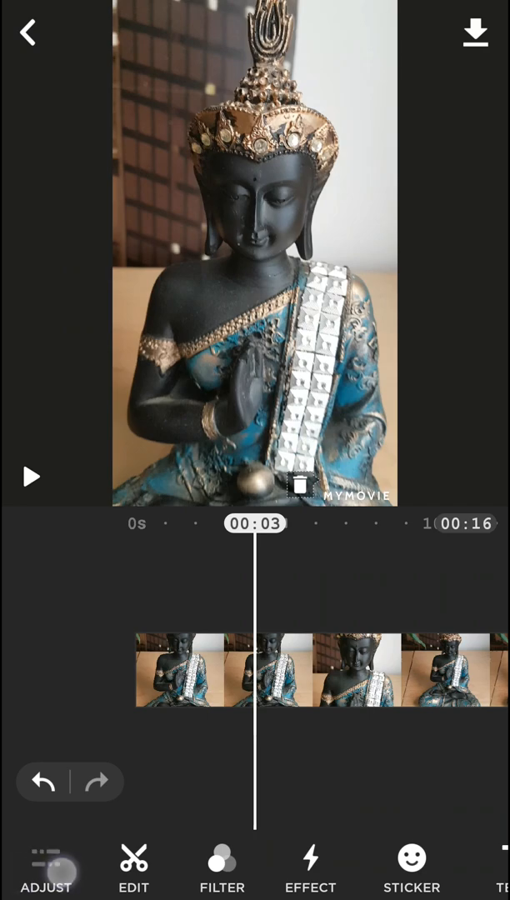
- Compare 4:5, 4:3 and 9:16 aspect ratios, then confirm a 4:5 frame
left_click(46, 866)
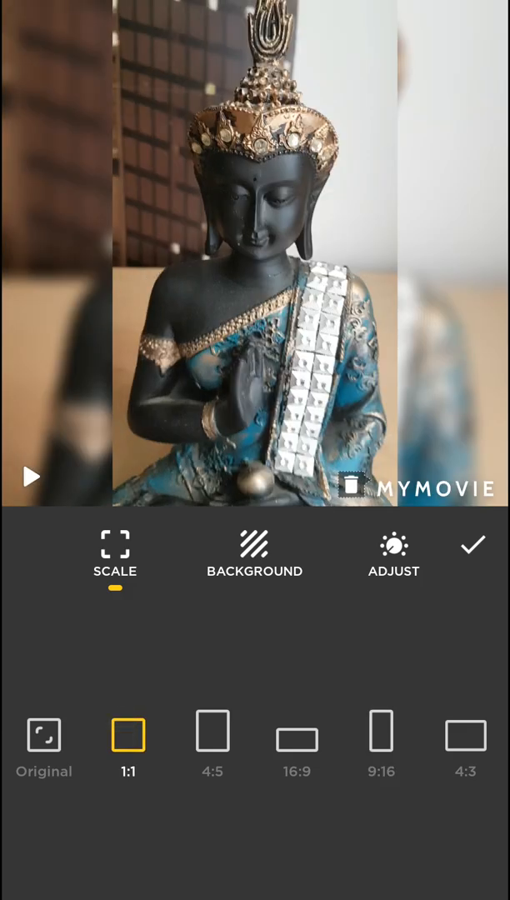
left_click(213, 734)
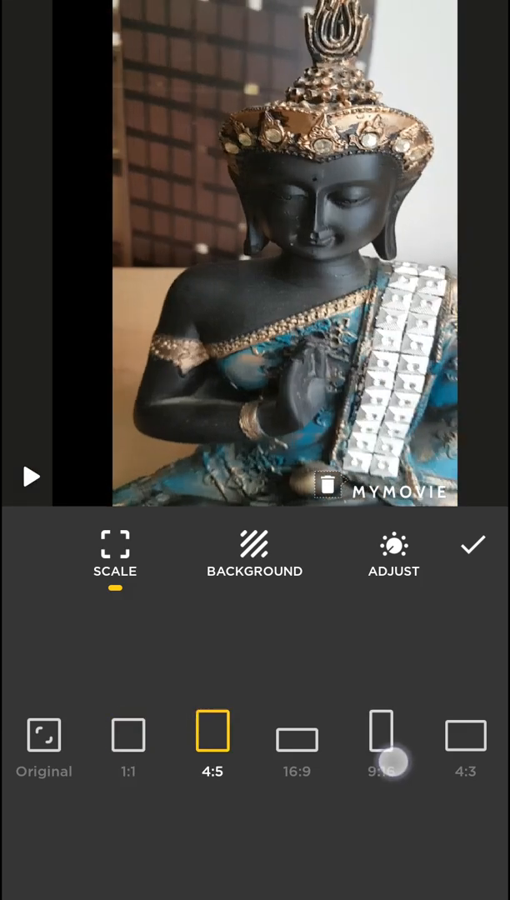
left_click(465, 735)
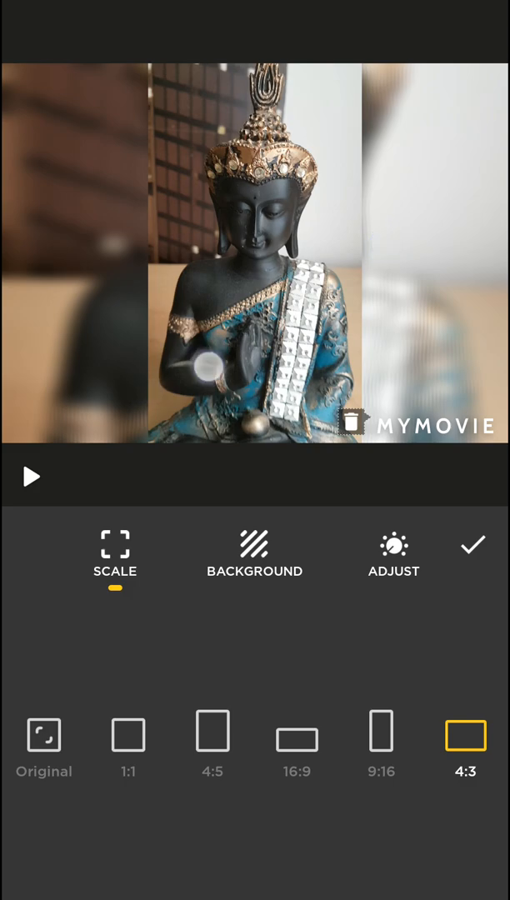
left_click(380, 729)
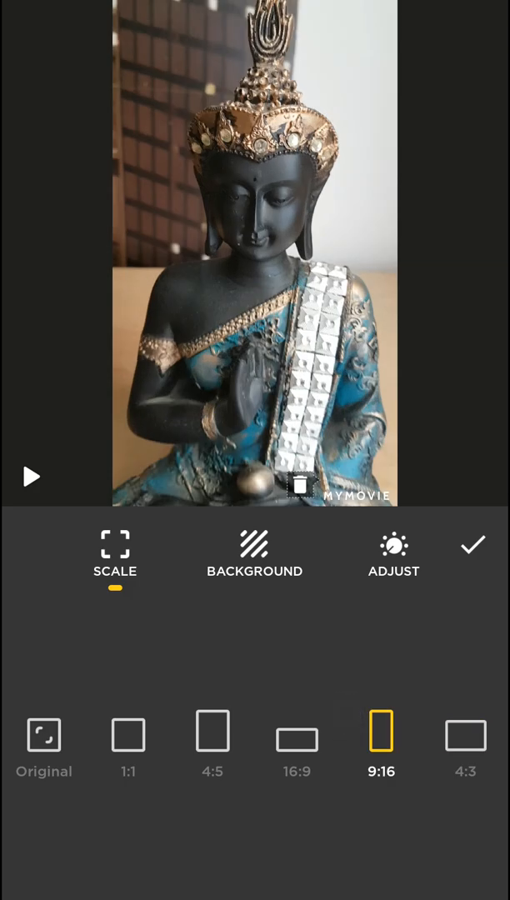
left_click(213, 730)
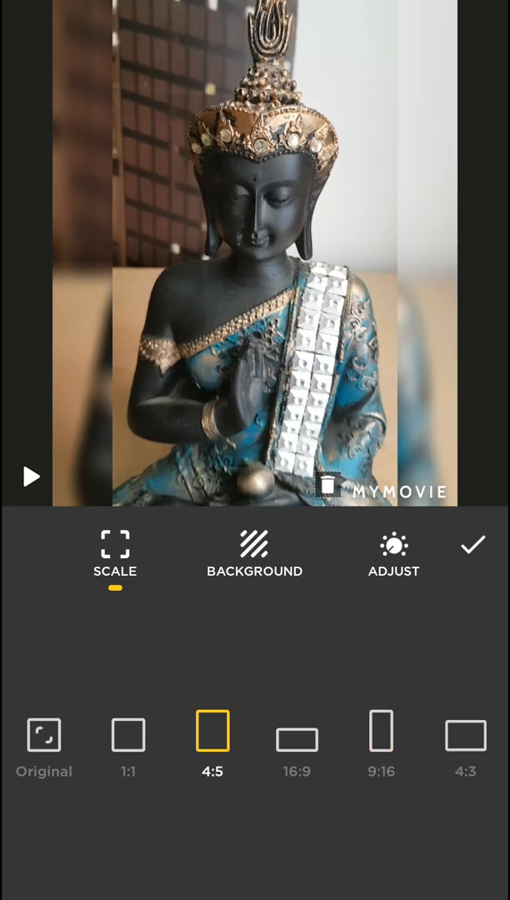
left_click(473, 545)
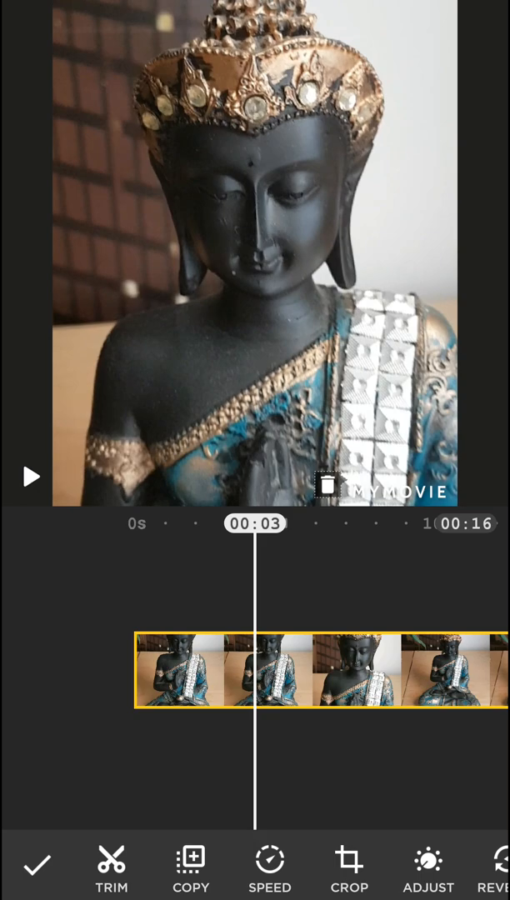
- Open the clip's crop and transform tools over the zoomed-in statue
left_click(349, 866)
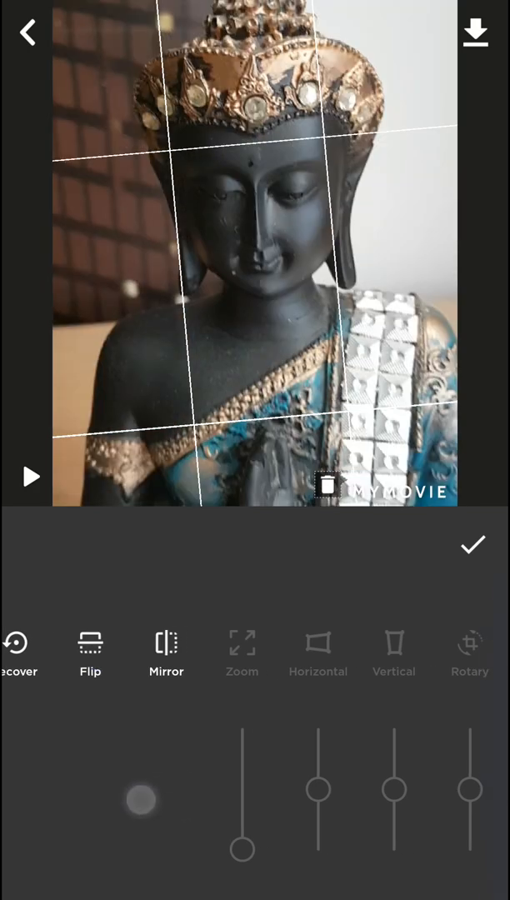
left_click(317, 641)
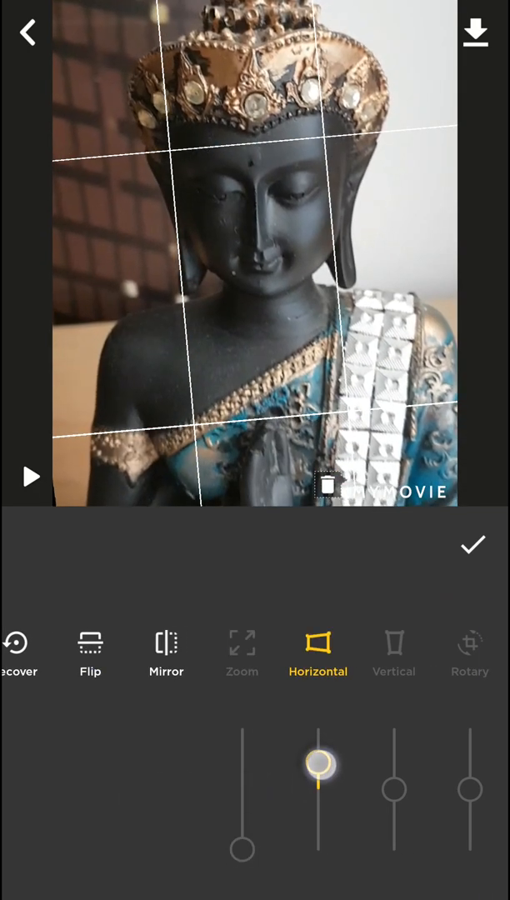
left_click(241, 654)
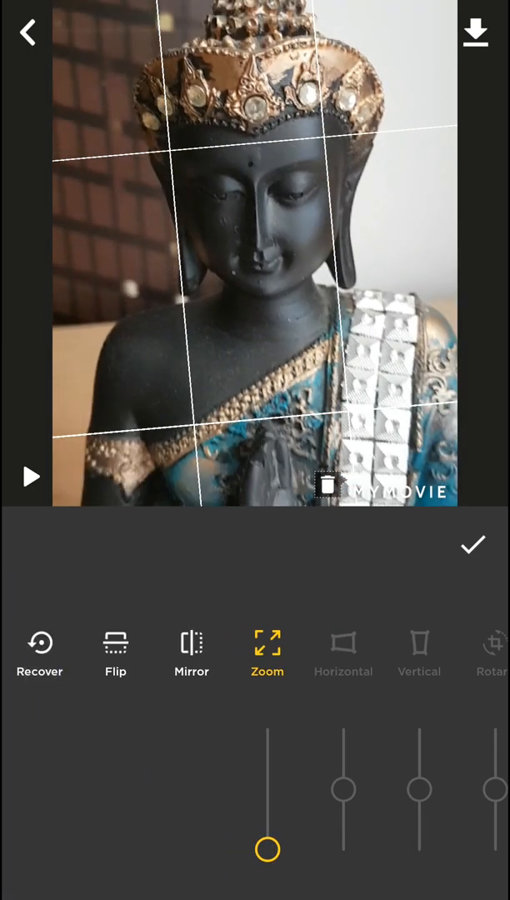
left_click(28, 32)
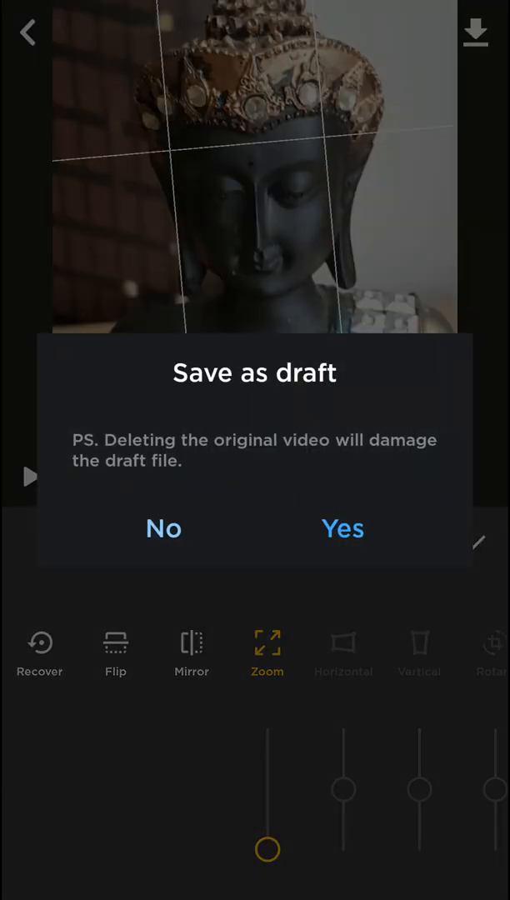
left_click(163, 528)
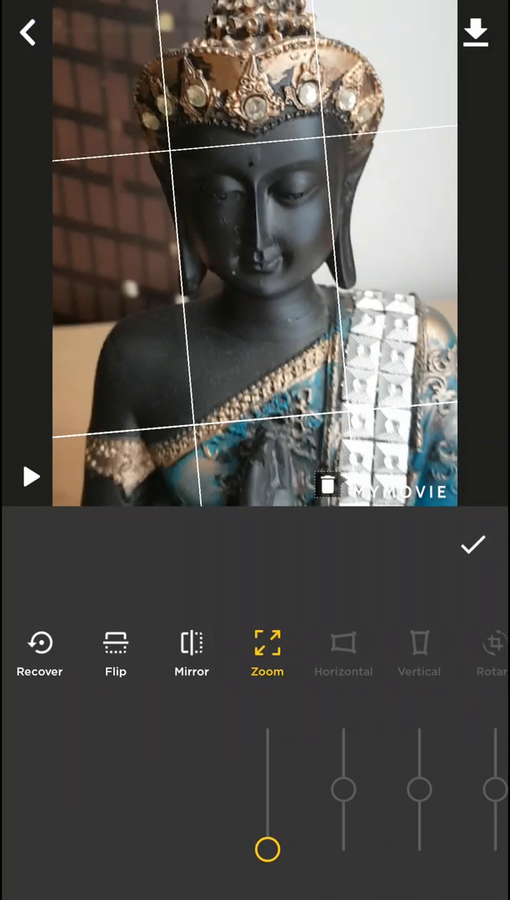